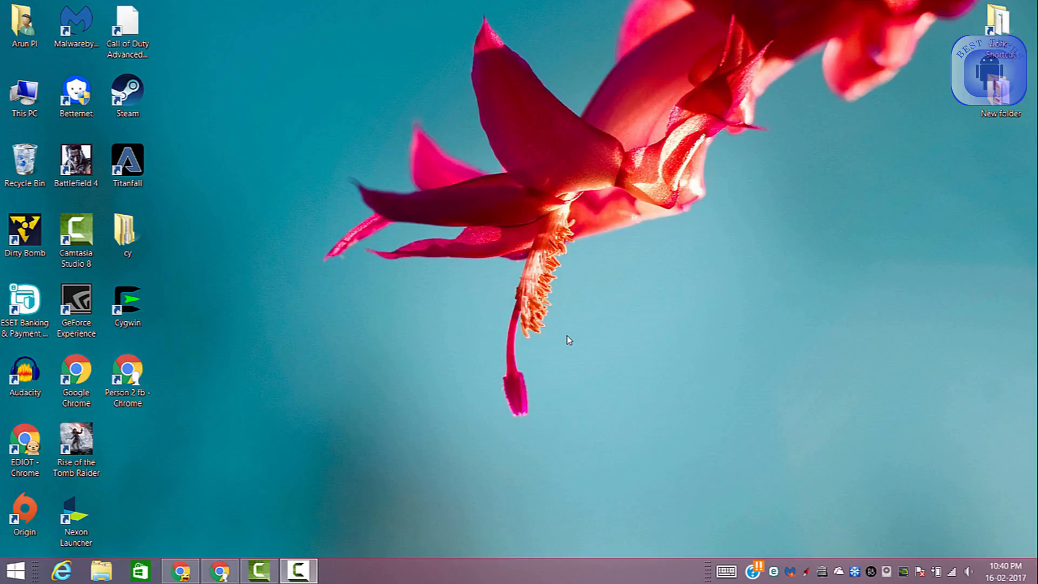
mouse_move(565, 305)
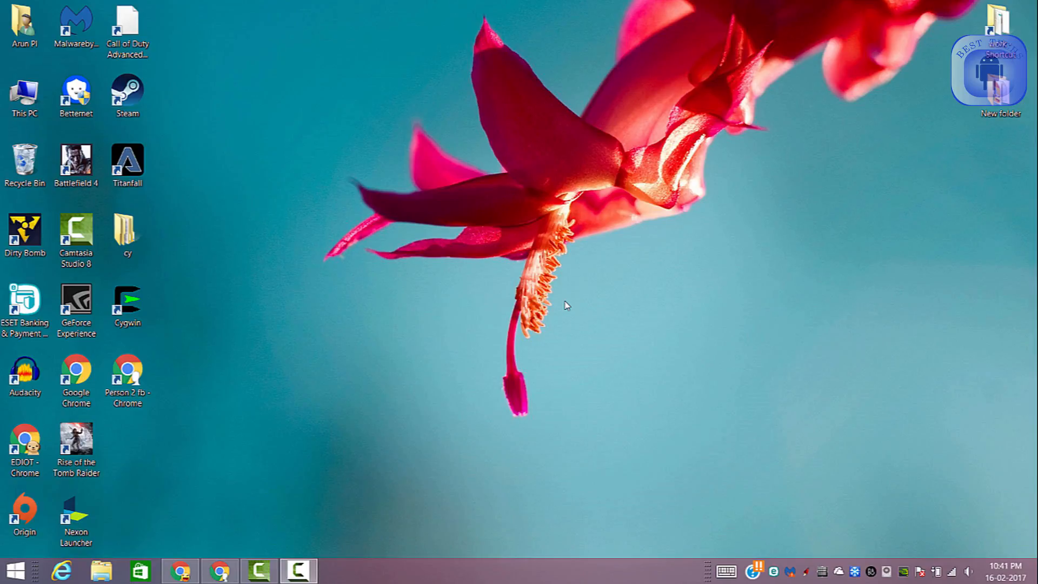
- Launch Chrome with the Person 2 profile and go to facebook.com
left_click(127, 380)
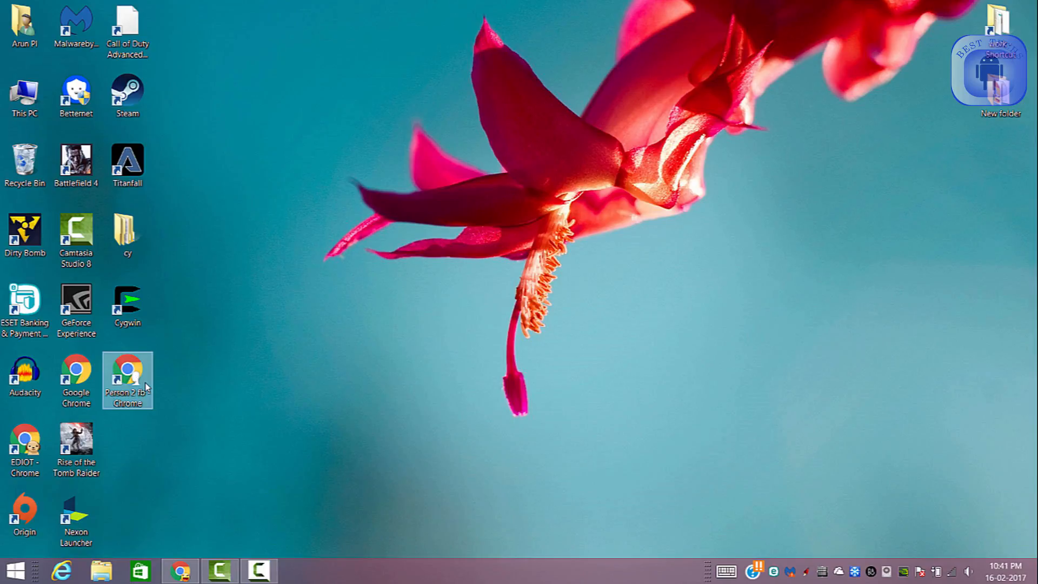
double_click(127, 381)
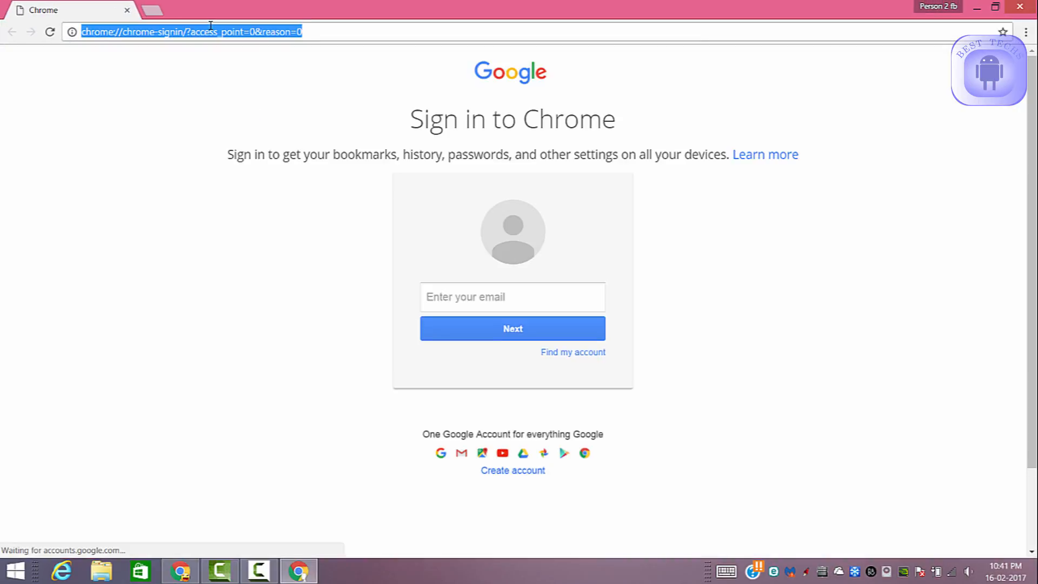
type("facebook.com")
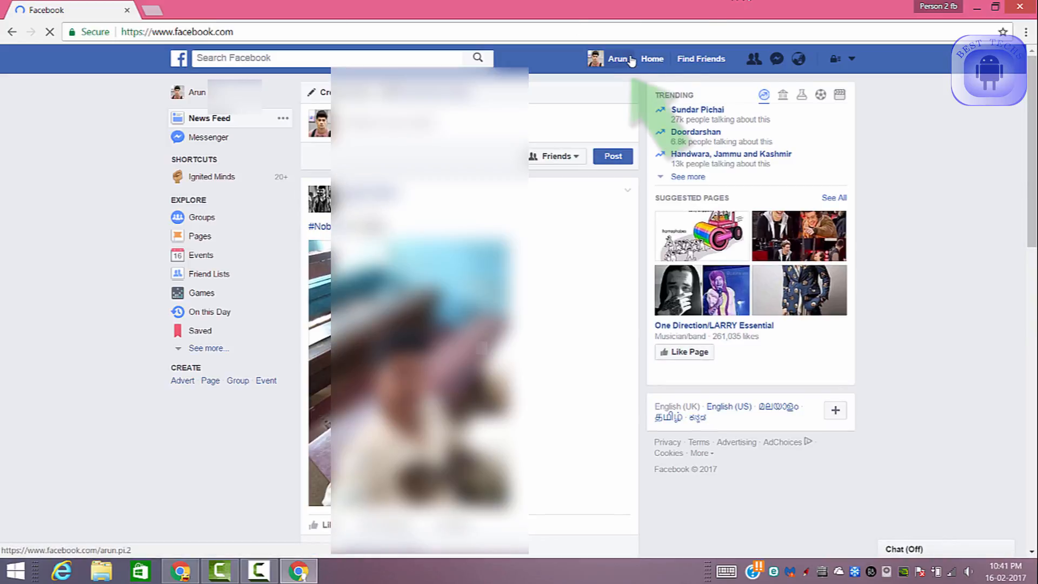
- Go to your own profile and open its About details via Update Info
left_click(616, 58)
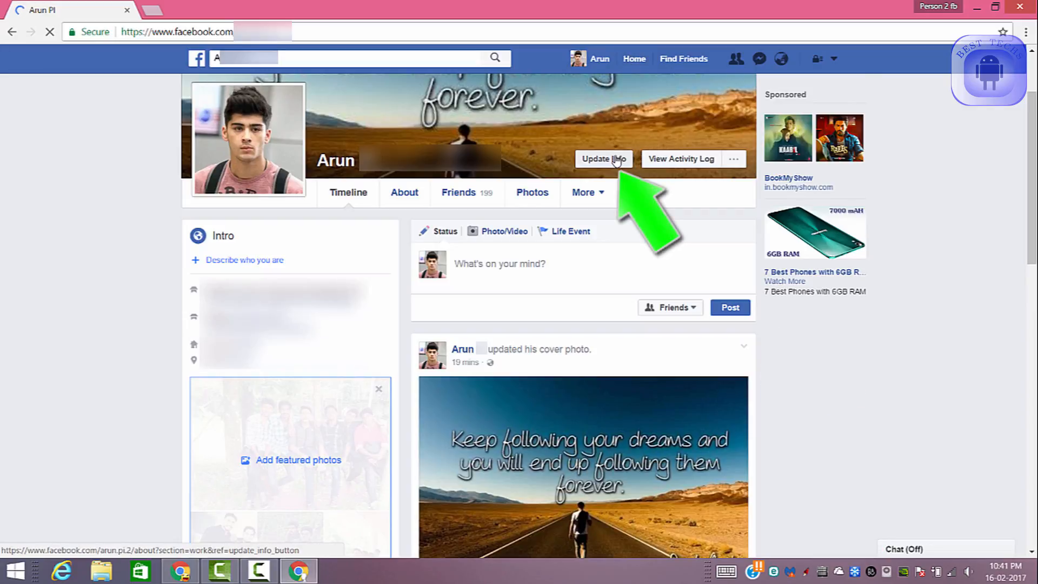
left_click(602, 159)
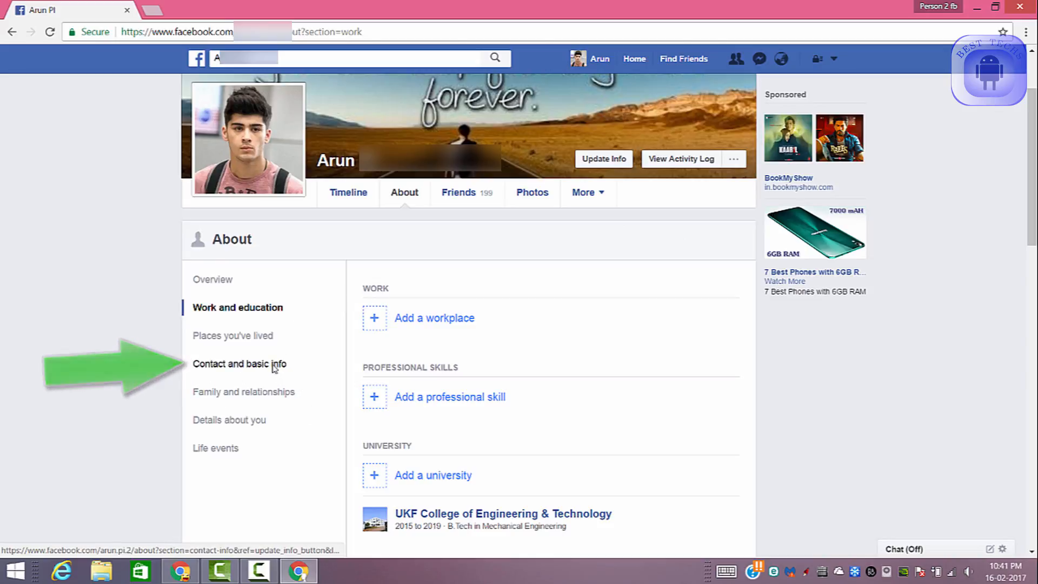
- Show Contact and basic info and scroll down to the date of birth
left_click(239, 363)
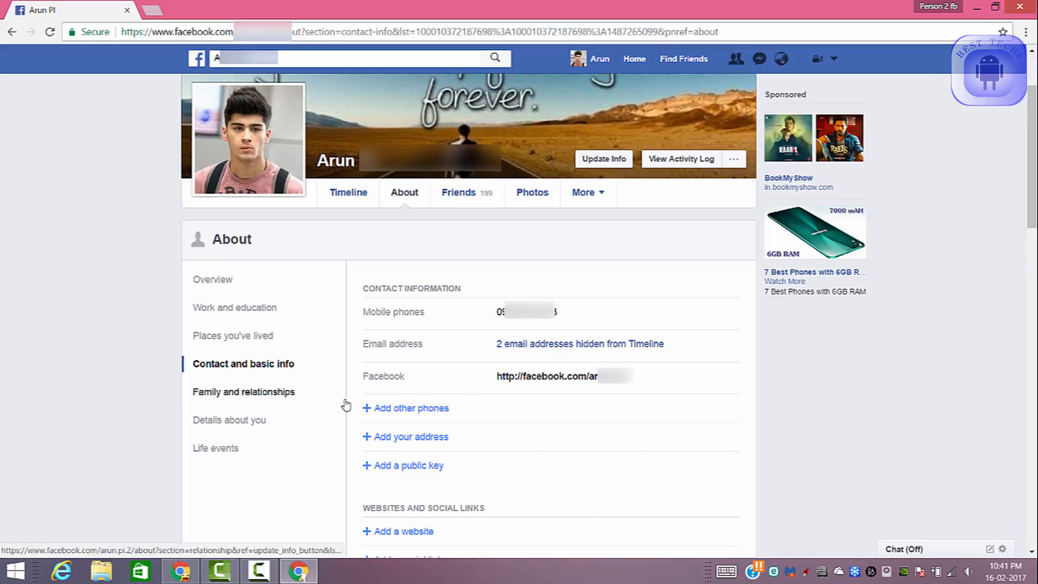
scroll("down", 3)
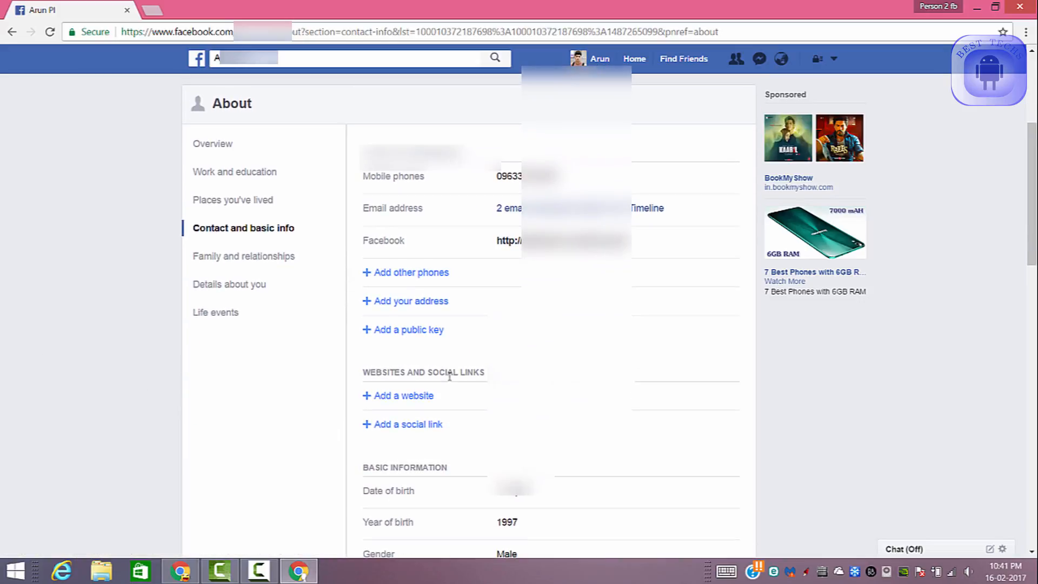
scroll("down", 3)
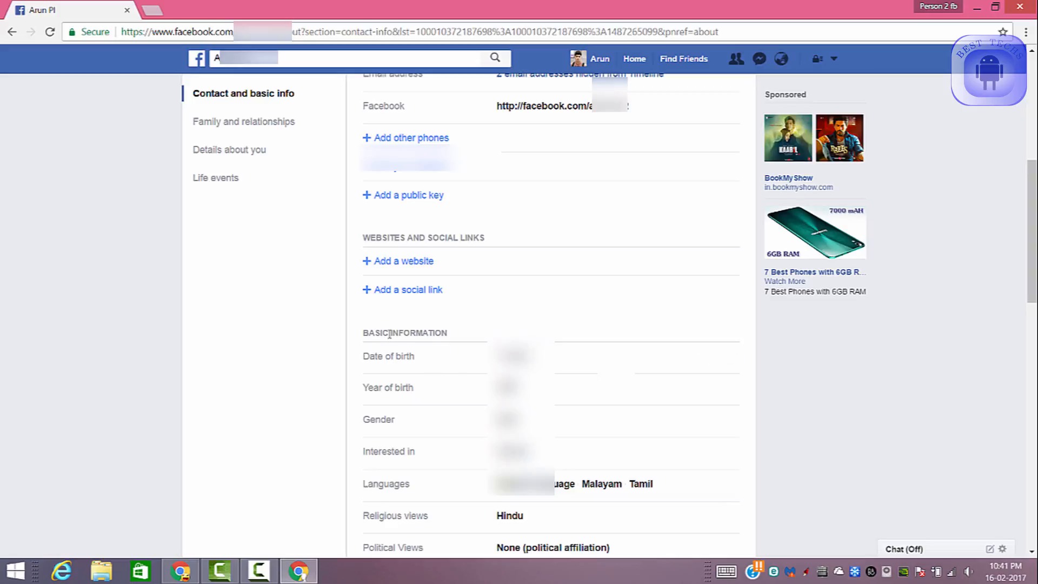
scroll("down", 3)
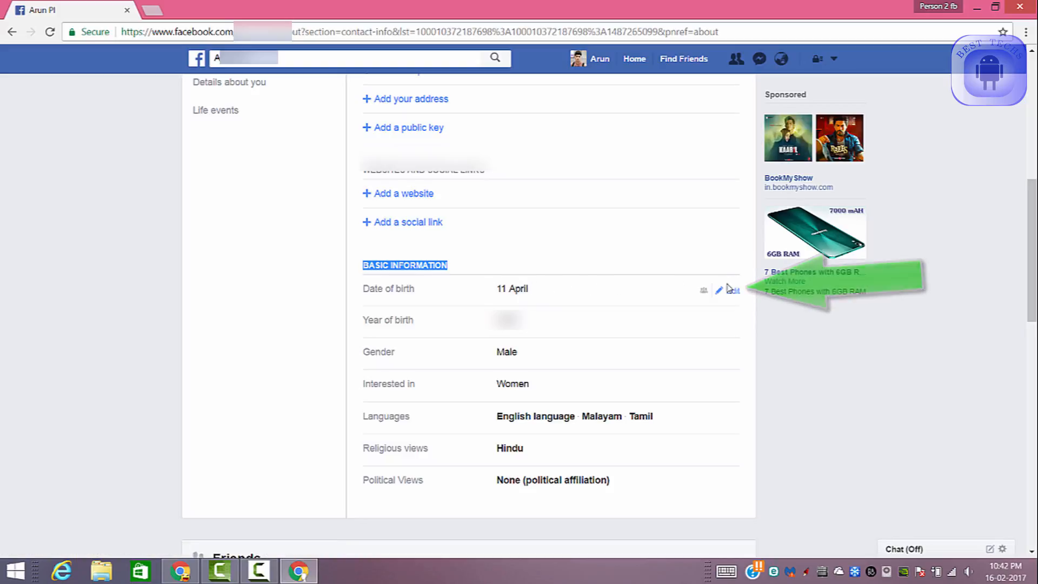
- Set the birthday date and birth year audiences to Only me and save
left_click(717, 290)
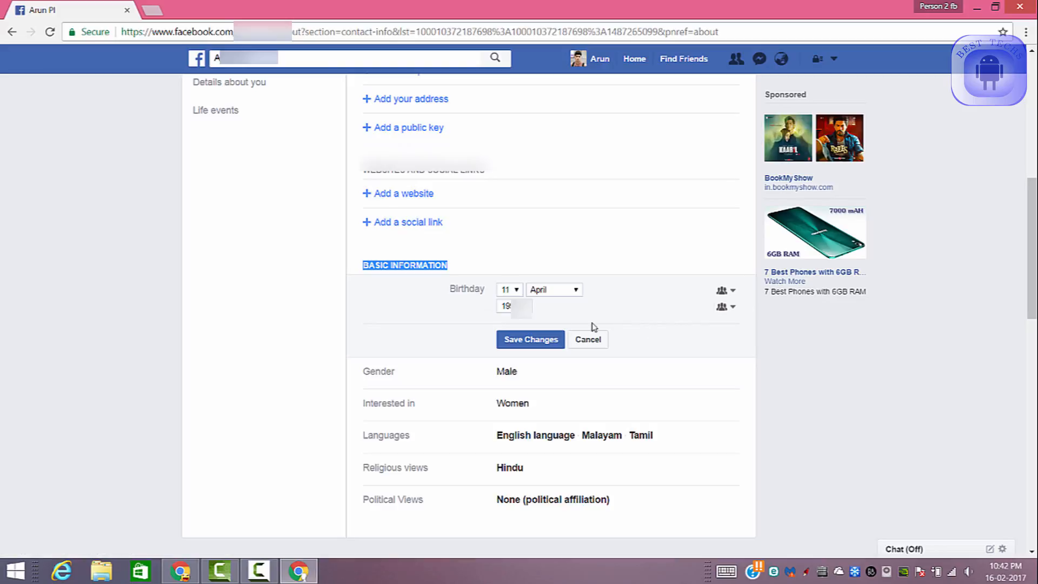
left_click(726, 289)
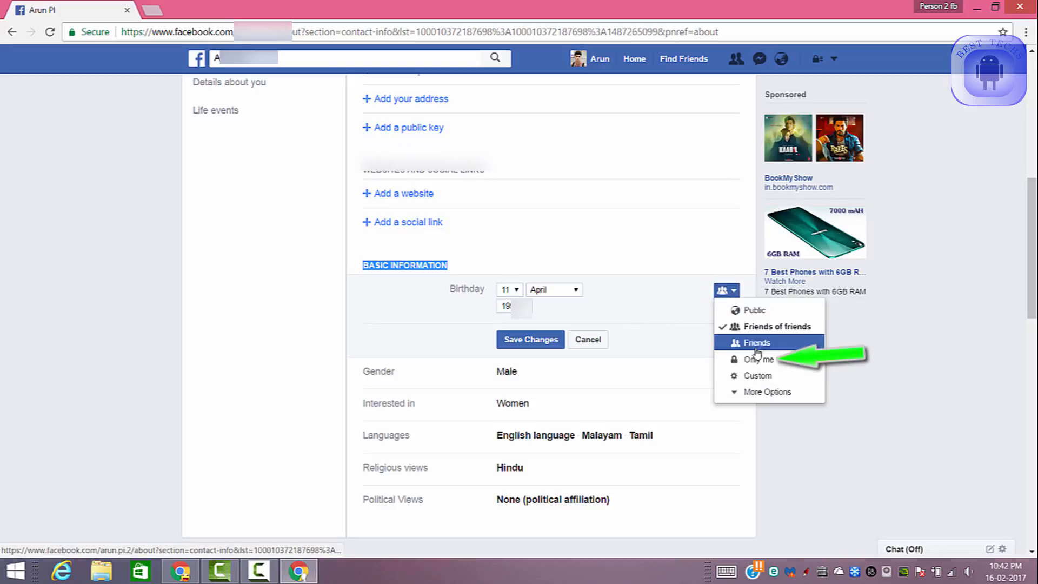
mouse_move(753, 310)
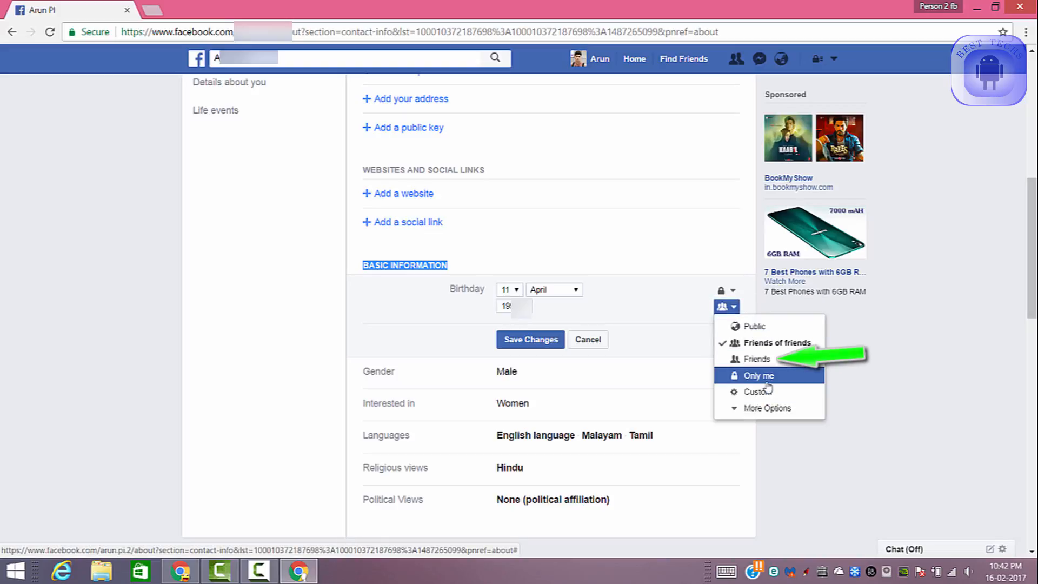
left_click(758, 375)
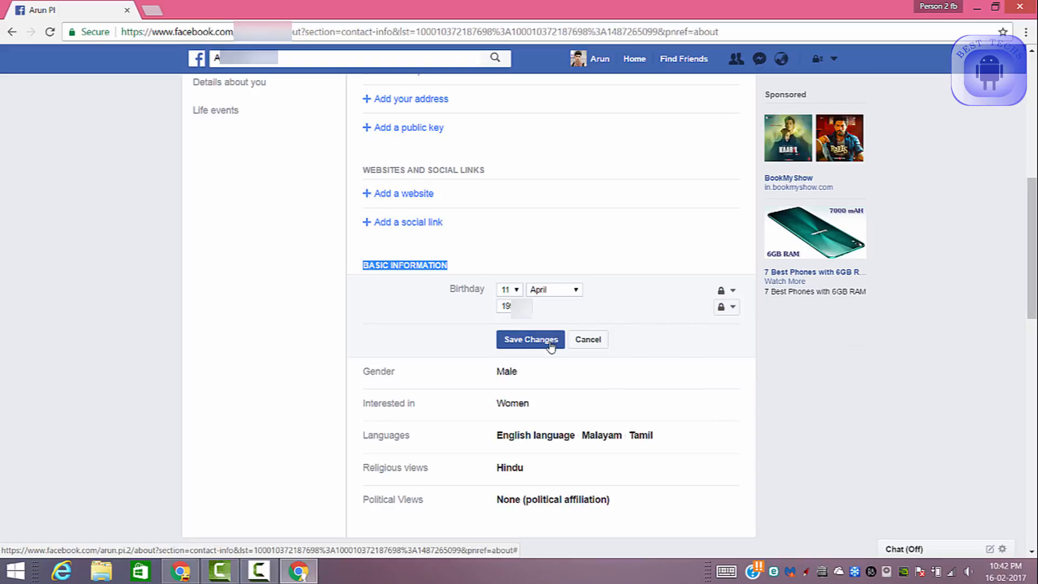
left_click(529, 339)
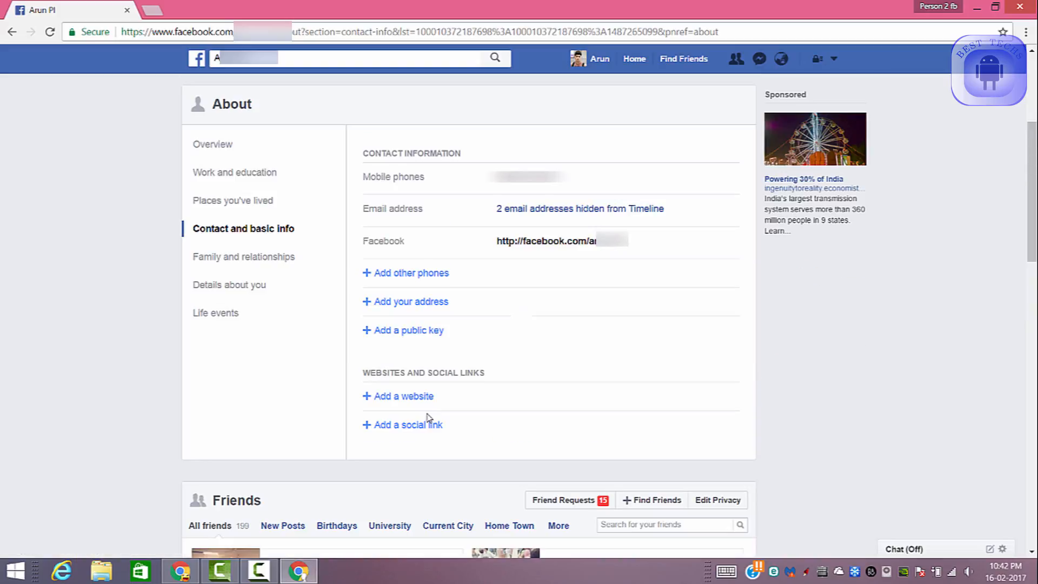